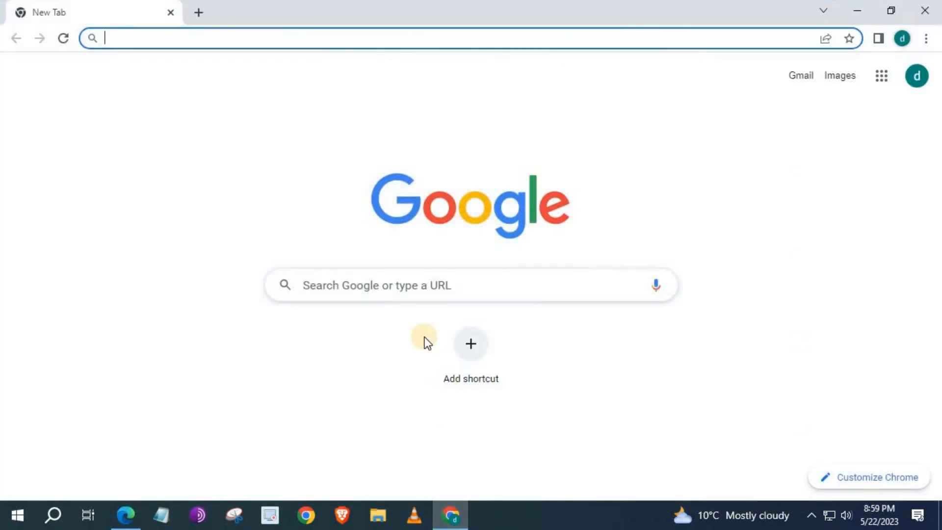
- Search 'google drive' from the address bar and open Google Drive from the results
type("google drive")
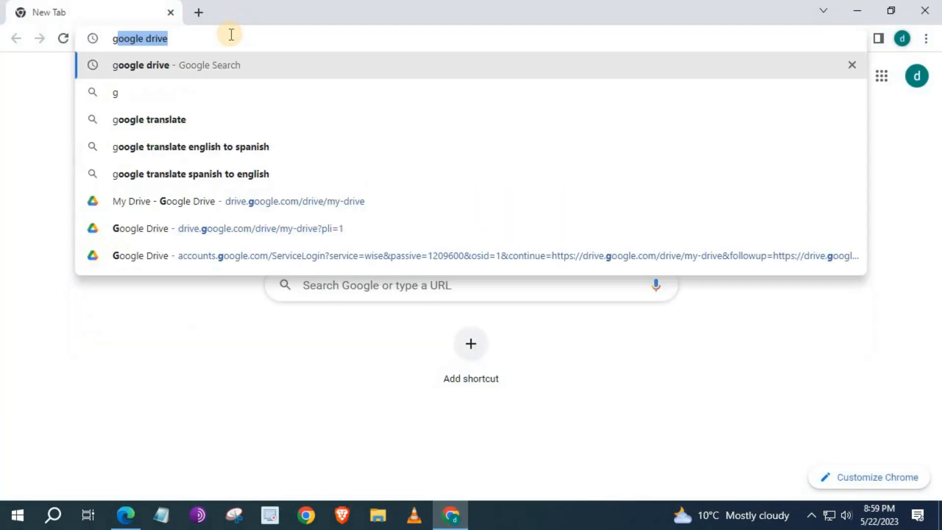
key("Return")
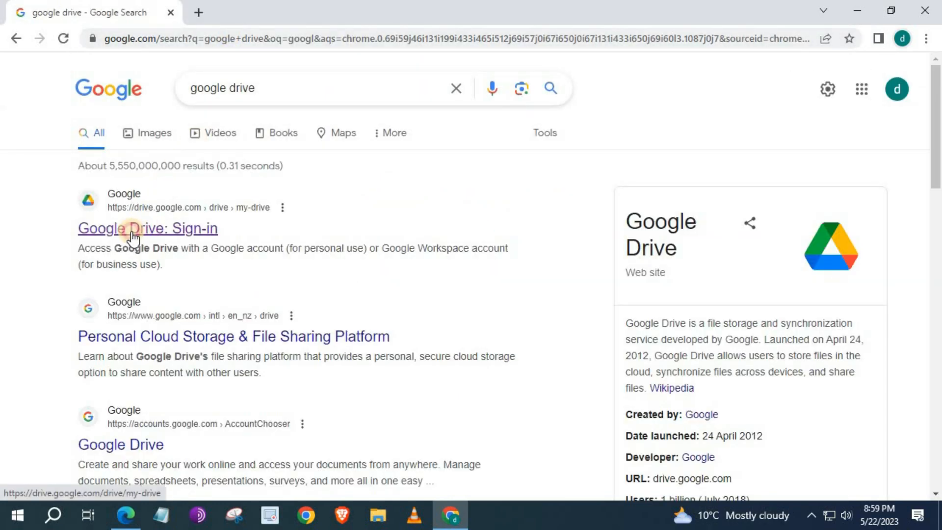
left_click(148, 228)
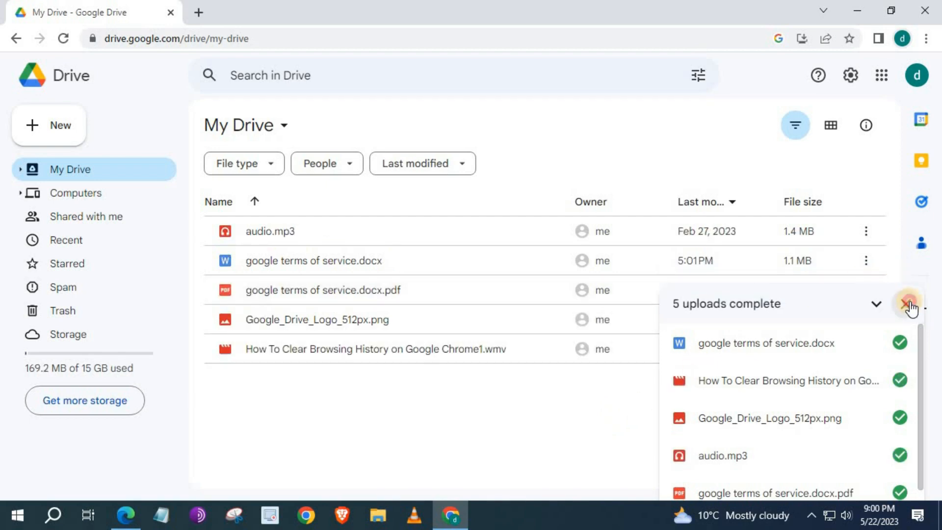
- Dismiss the upload summary, preview audio.mp3 and briefly play then pause it
left_click(908, 304)
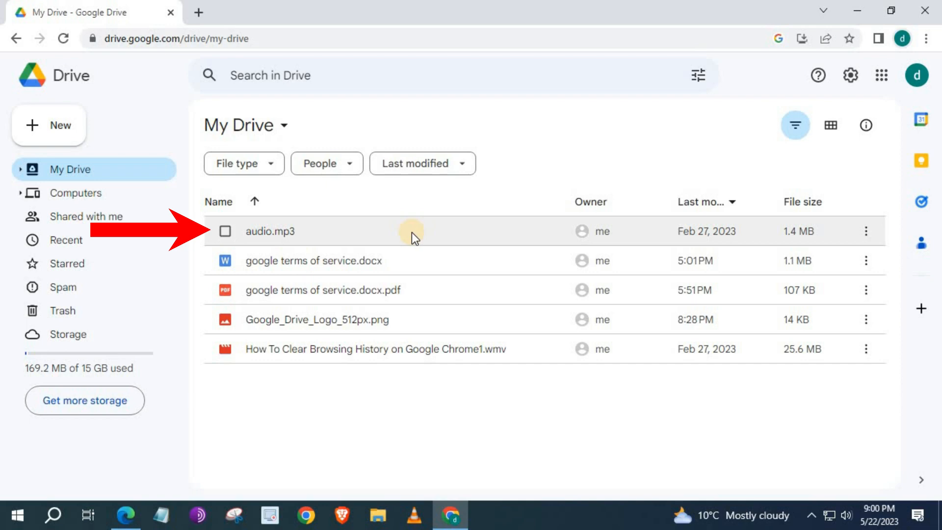
double_click(270, 232)
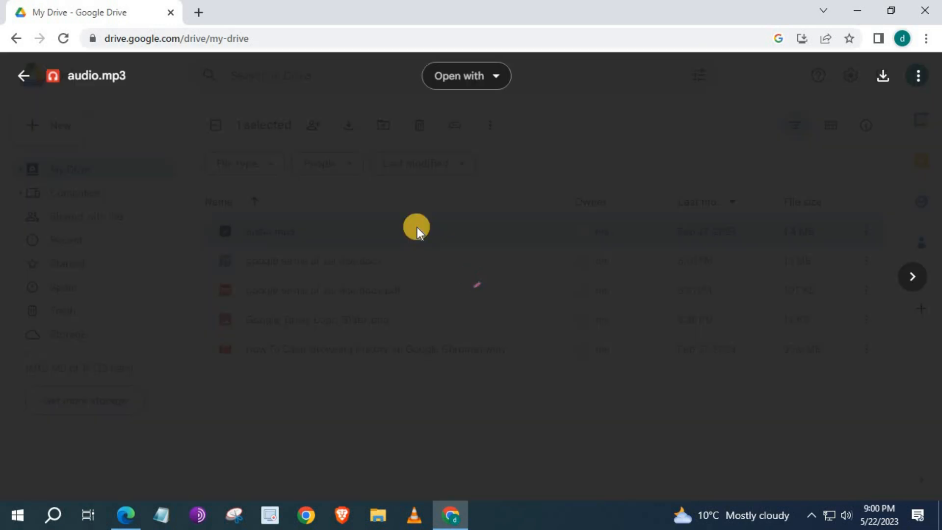
left_click(364, 203)
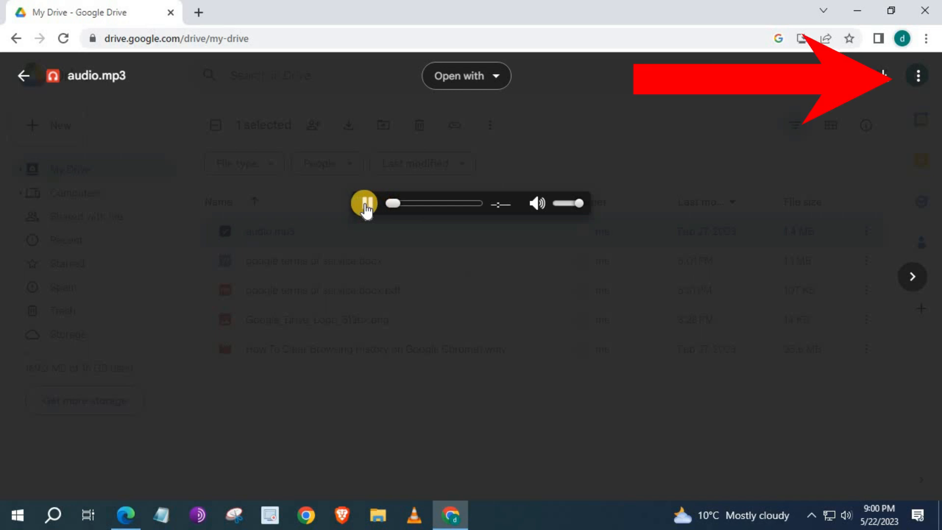
left_click(365, 203)
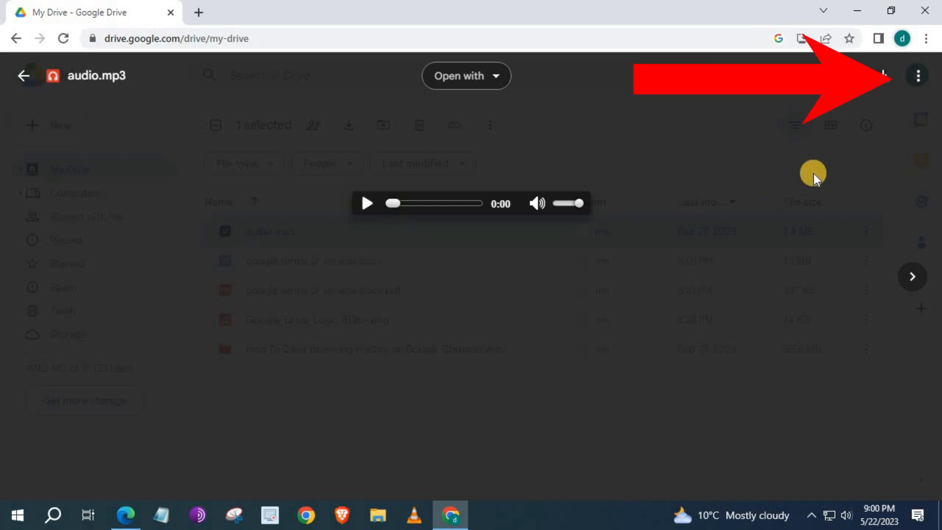
mouse_move(917, 75)
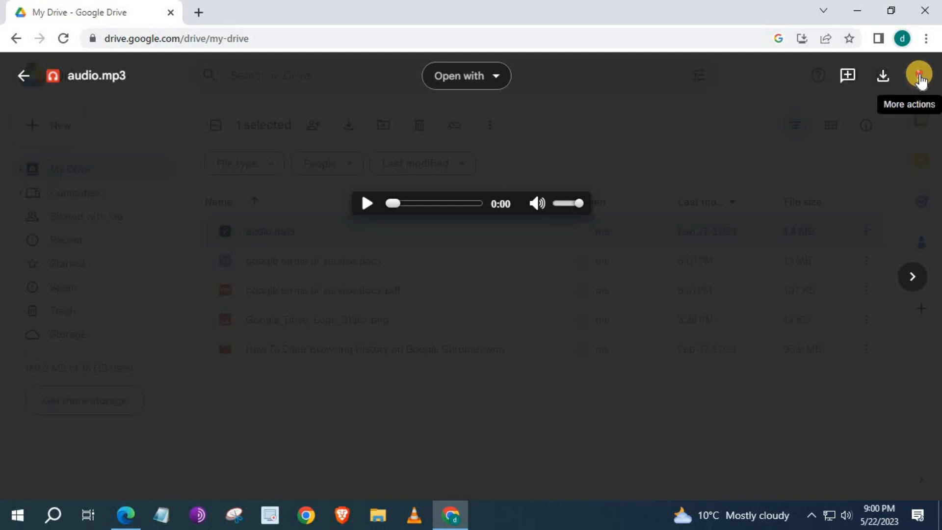
- Share audio.mp3 with General access 'Anyone with the link' and copy its link
left_click(918, 75)
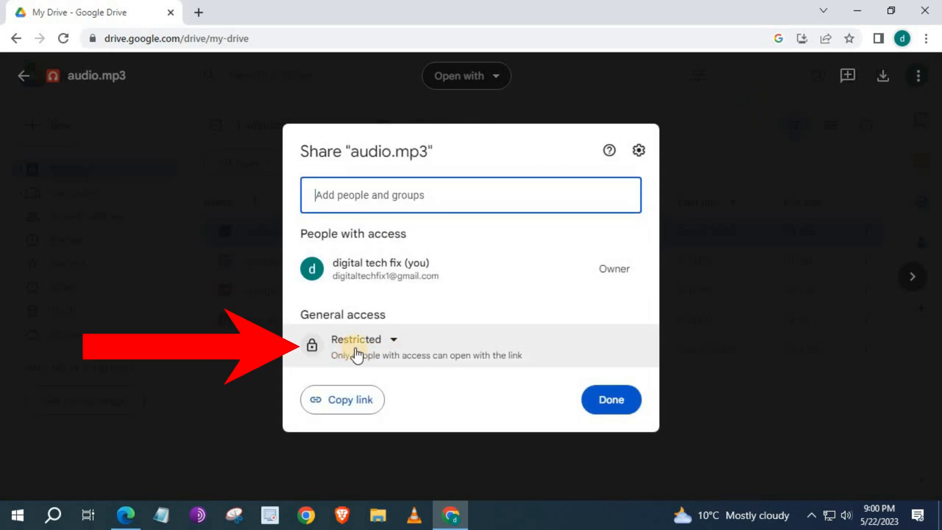
left_click(362, 338)
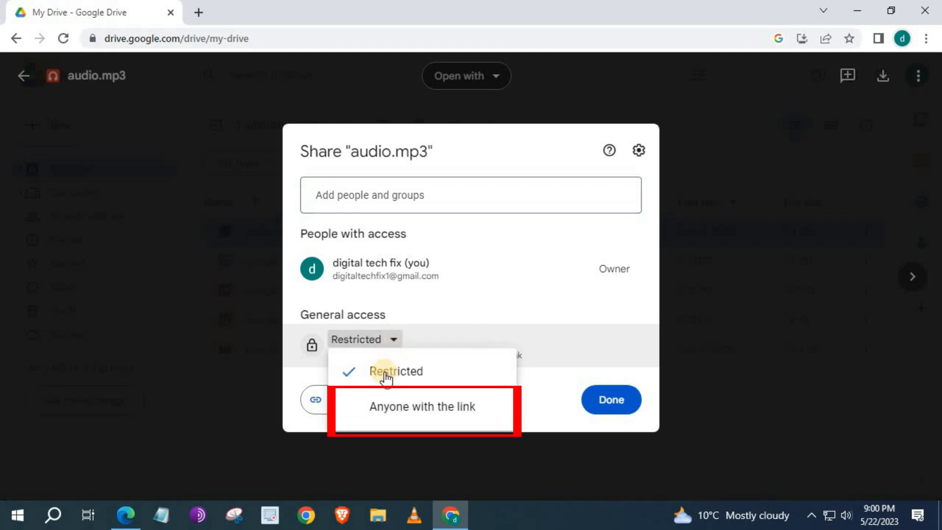
mouse_move(411, 408)
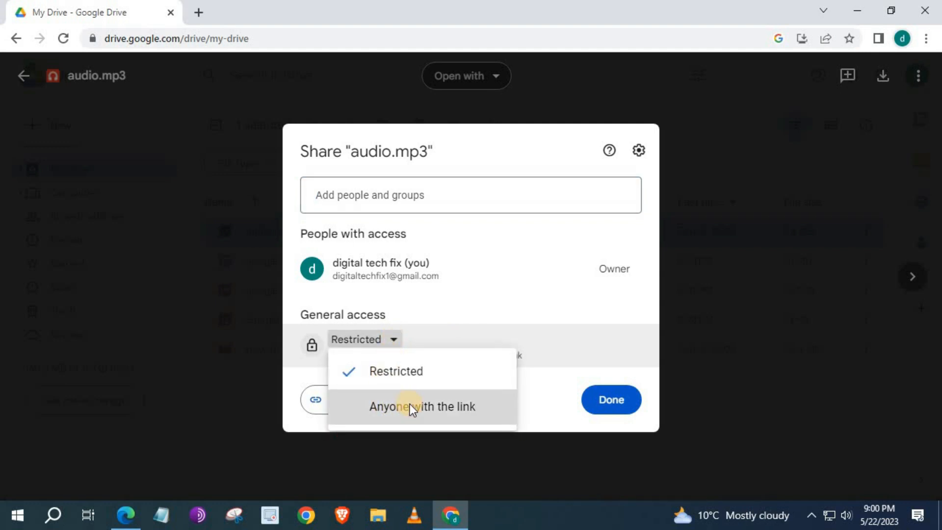
left_click(422, 406)
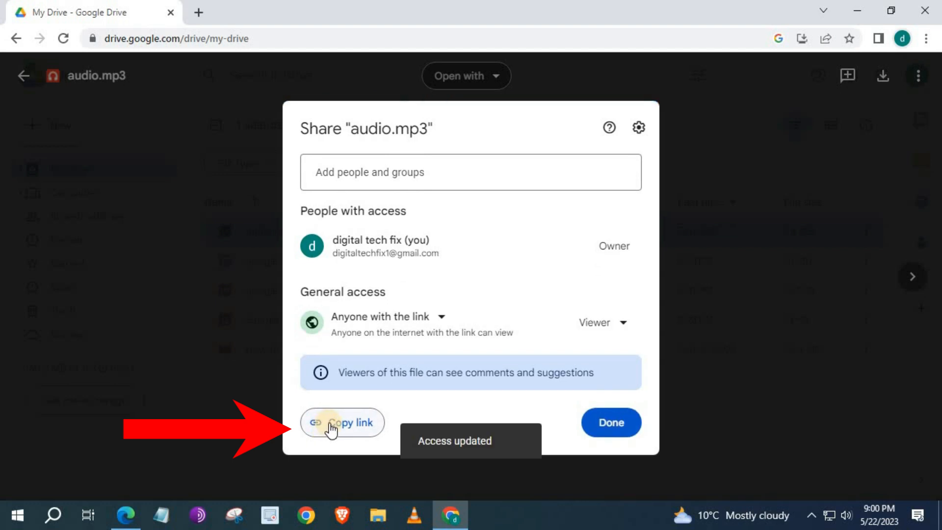
left_click(341, 422)
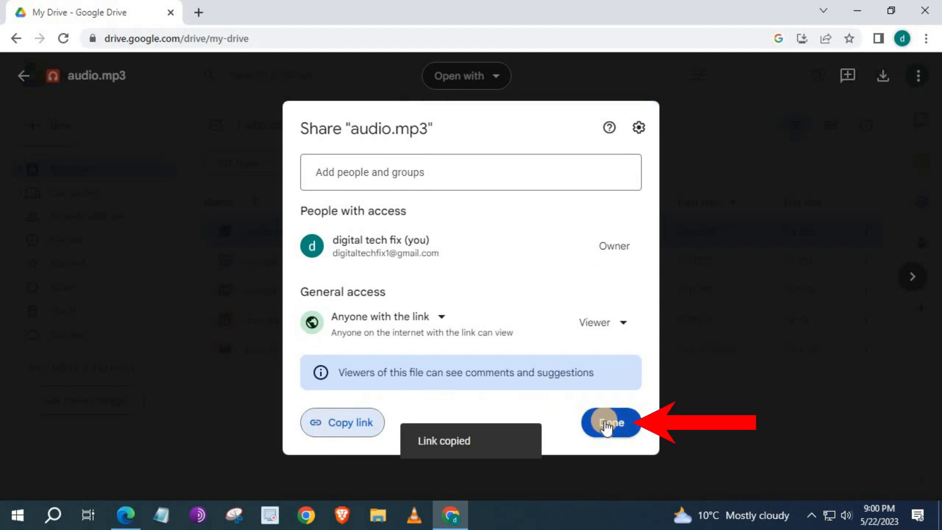
left_click(609, 422)
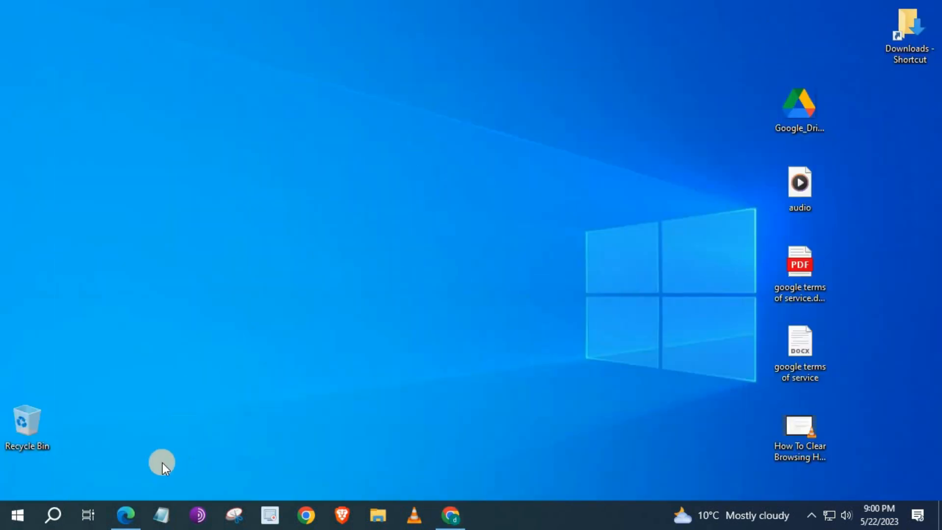
- Launch Microsoft Edge from the taskbar to test the audio.mp3 link
left_click(124, 515)
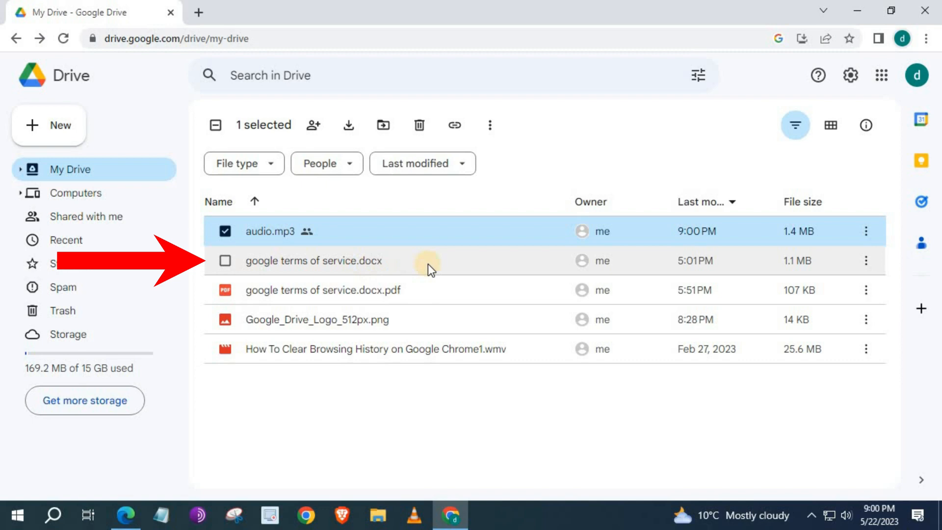
- Open the terms of service .docx in Docs, set access to 'Anyone with the link' and copy its link
double_click(312, 260)
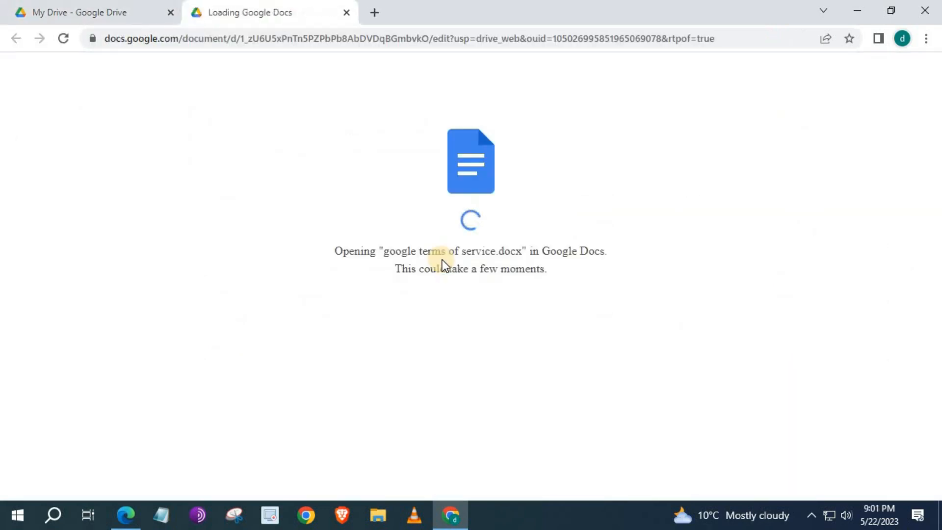
mouse_move(243, 63)
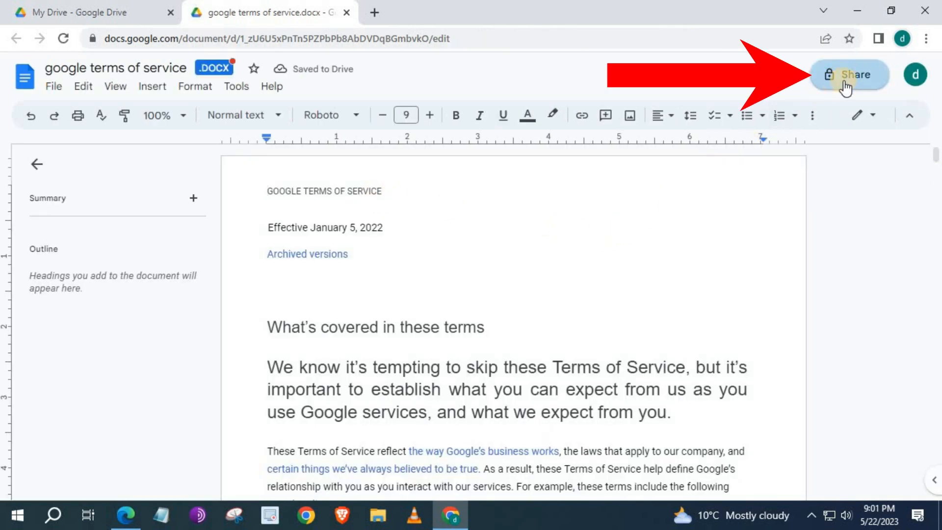
left_click(849, 75)
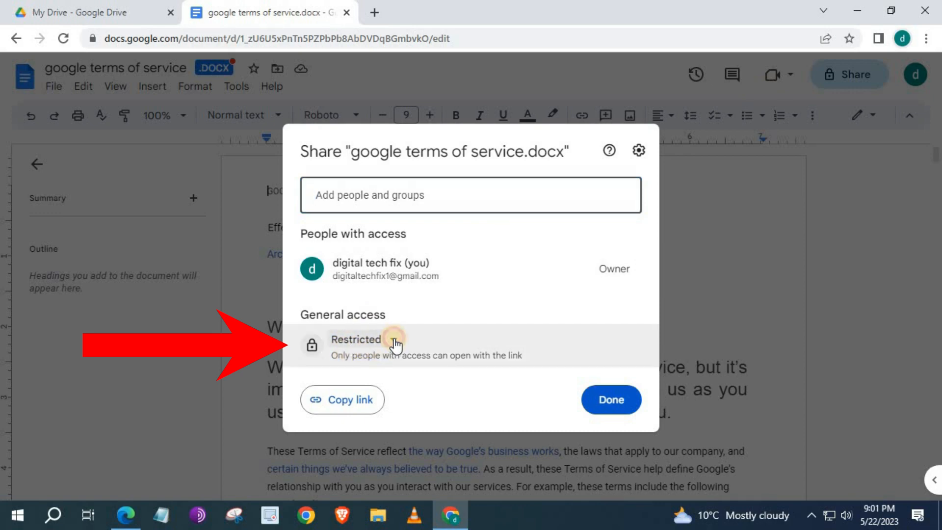
left_click(355, 339)
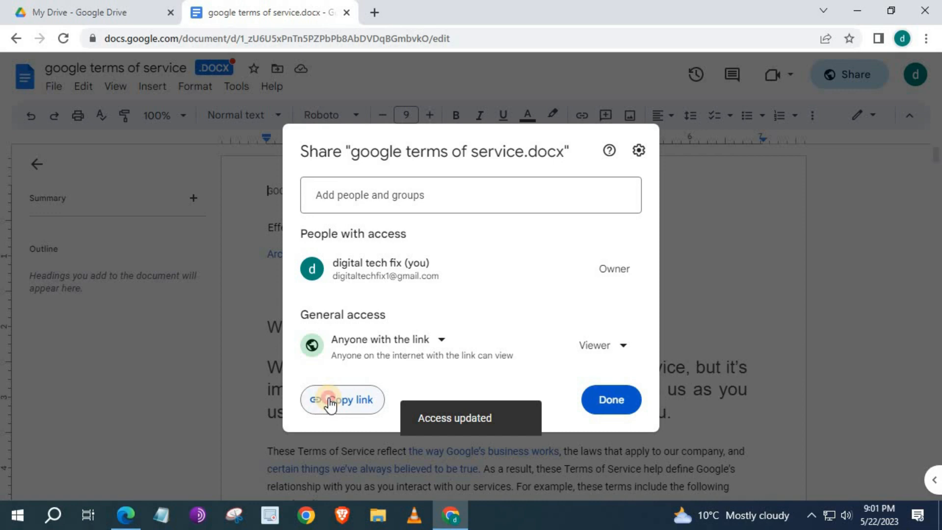
left_click(341, 399)
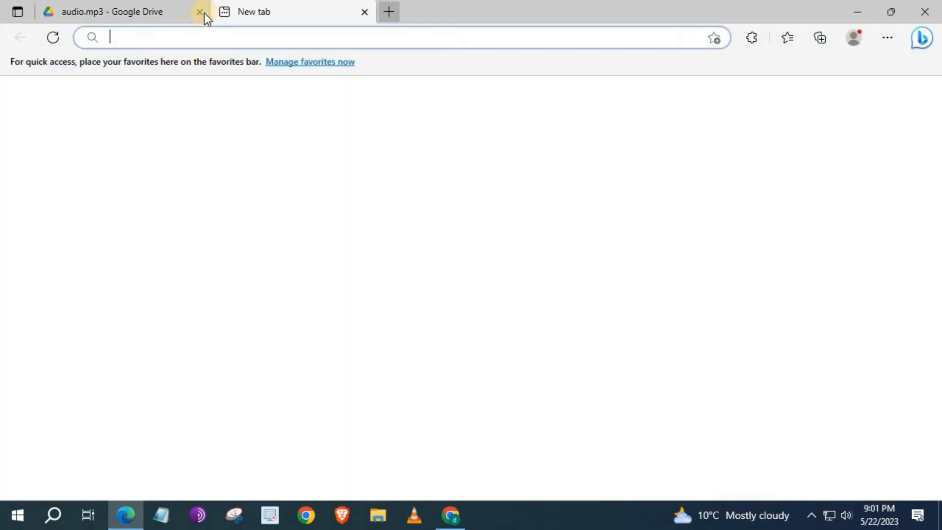
- Paste the document link into Edge's address bar to verify it, then return to Chrome
right_click(138, 37)
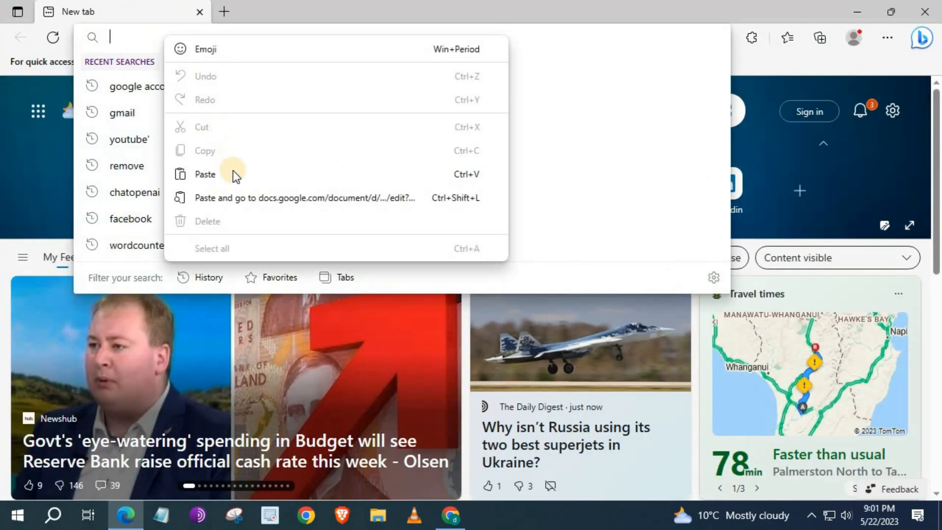
left_click(294, 198)
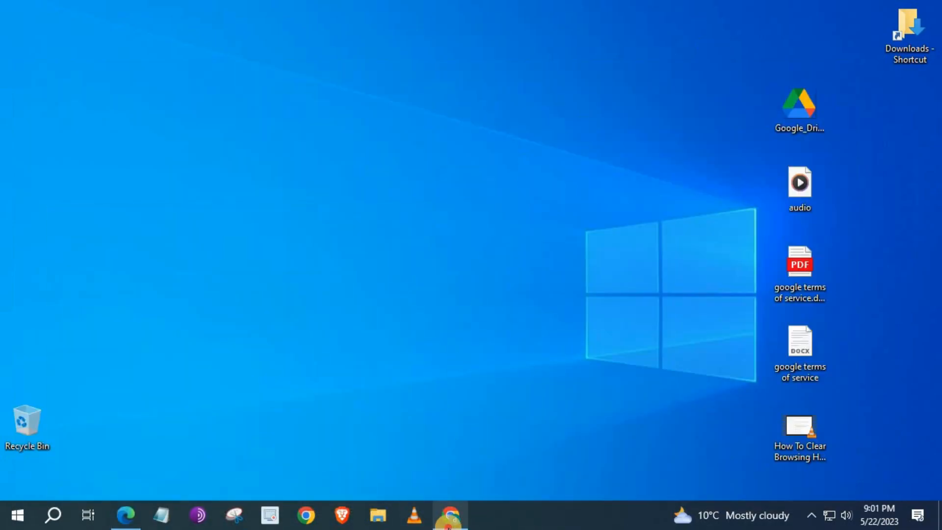
double_click(799, 341)
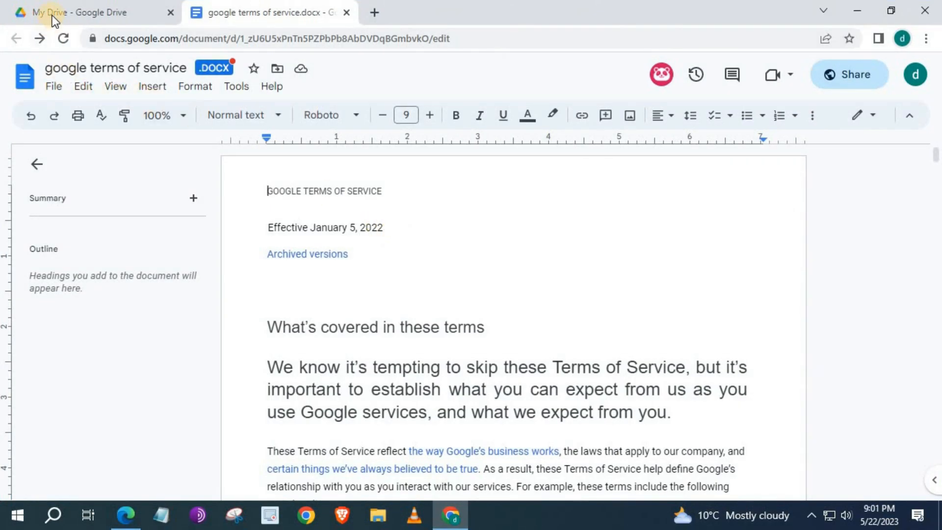
- Return to My Drive, preview the terms of service PDF and bring up its Share settings
left_click(72, 11)
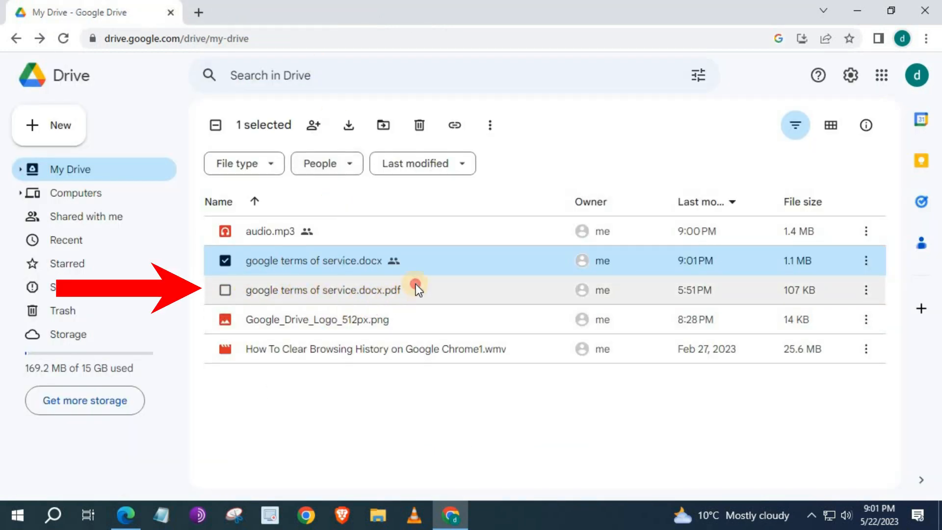
double_click(323, 290)
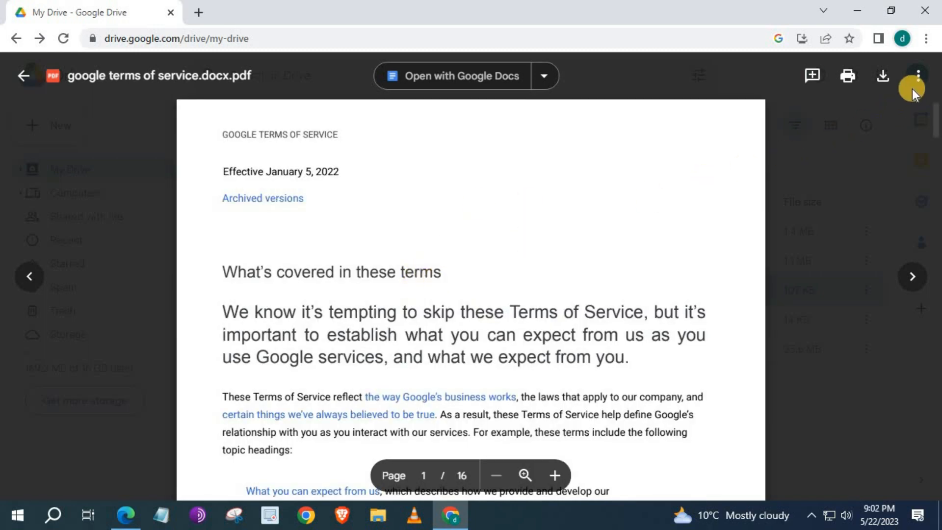
left_click(917, 75)
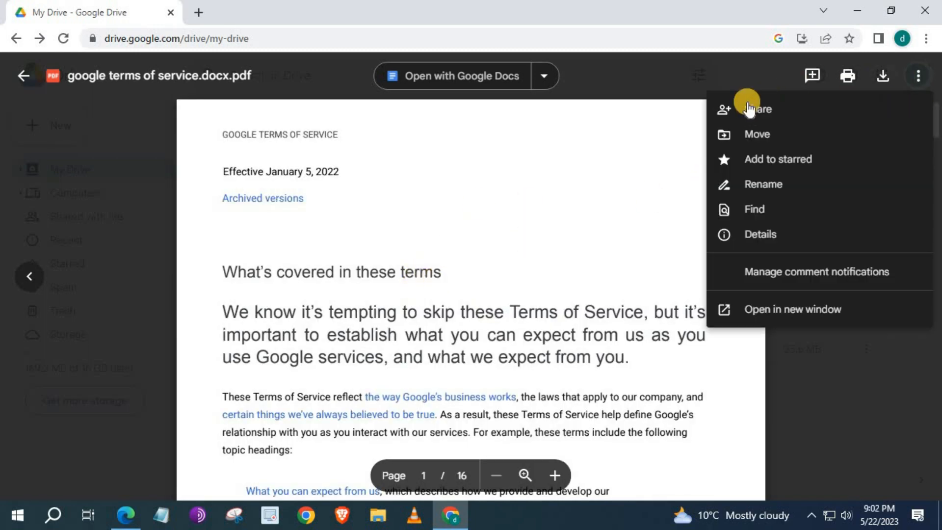
left_click(755, 109)
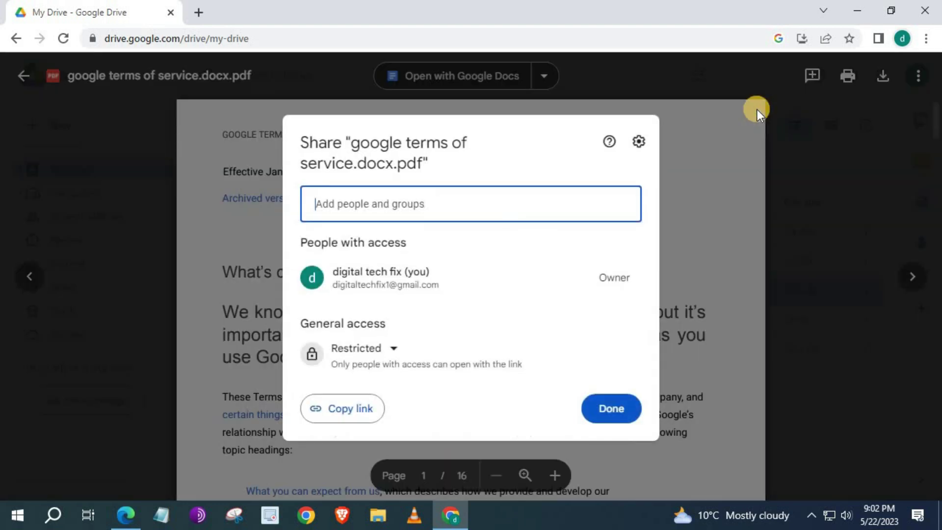
- Set the PDF's General access to 'Anyone with the link' and copy its link
left_click(363, 347)
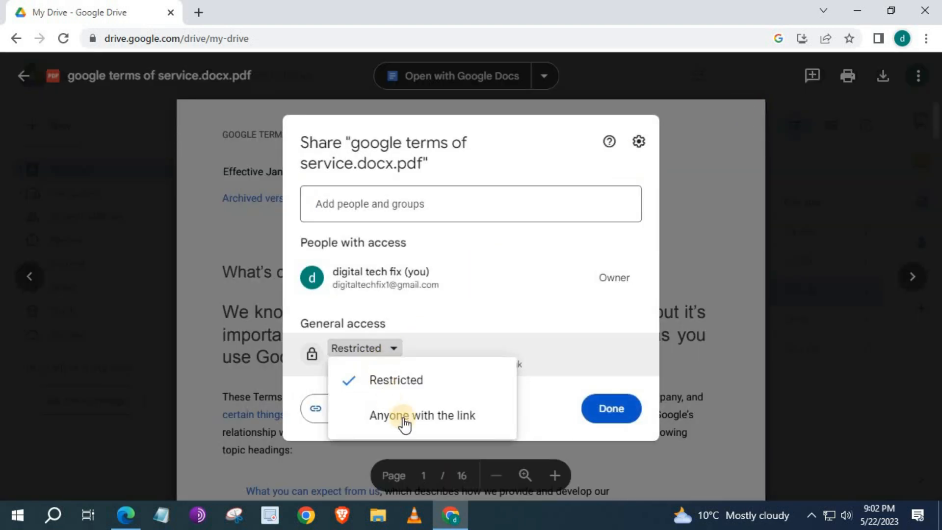
left_click(422, 415)
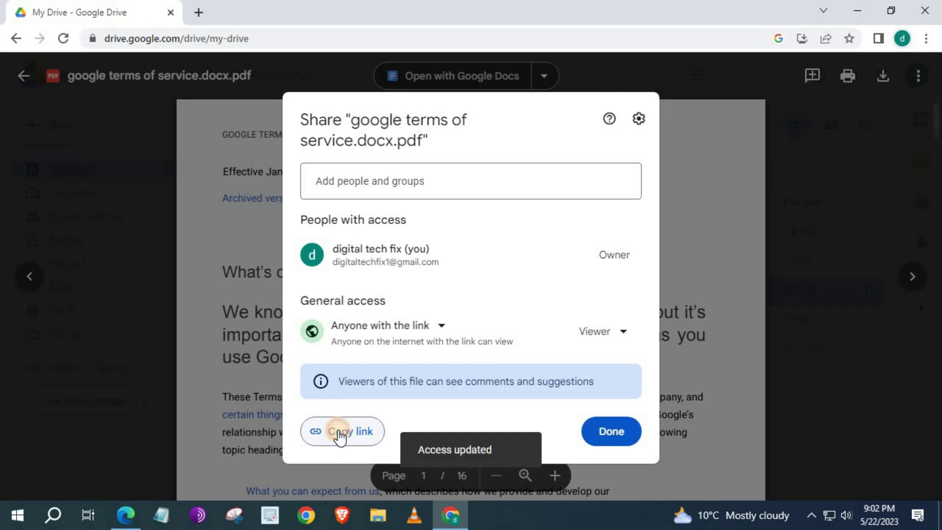
left_click(342, 430)
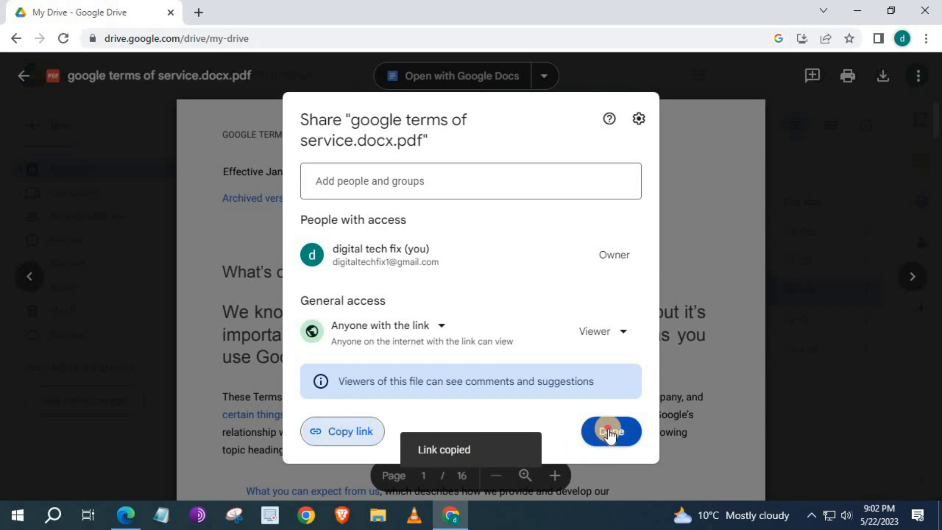
left_click(611, 431)
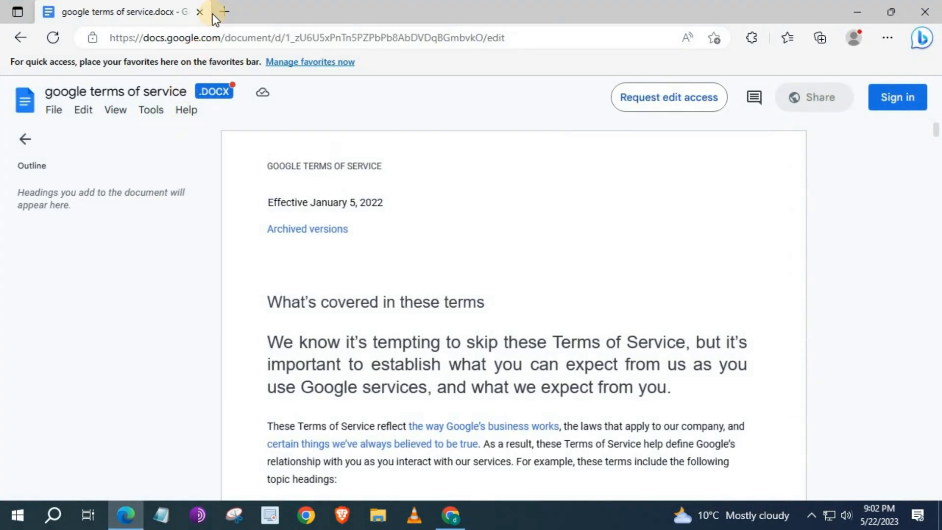
- Load the copied PDF share link in a new Edge tab and scroll through the document
left_click(224, 12)
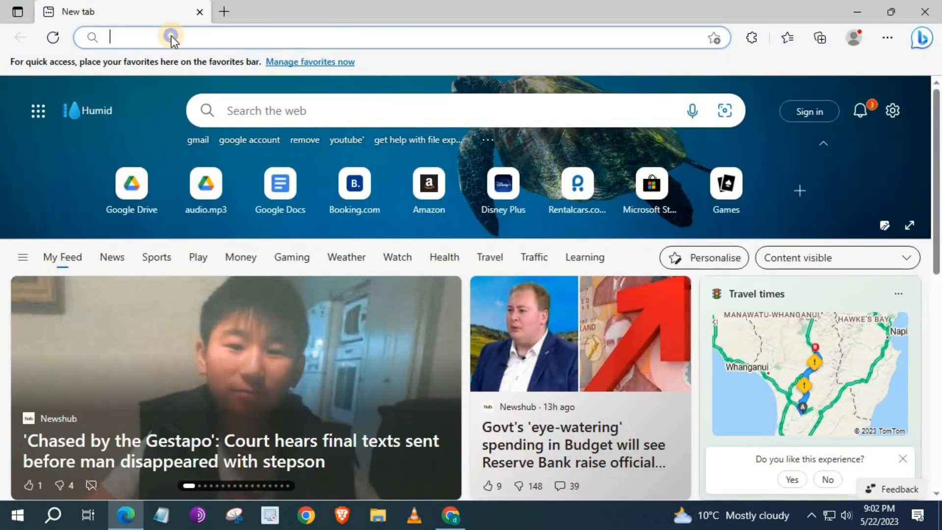
type("https://drive.google.com/file/d/1IJjq9Am3Gtgl5cYB782igcgRSYerYcJr/view?usp=sharing")
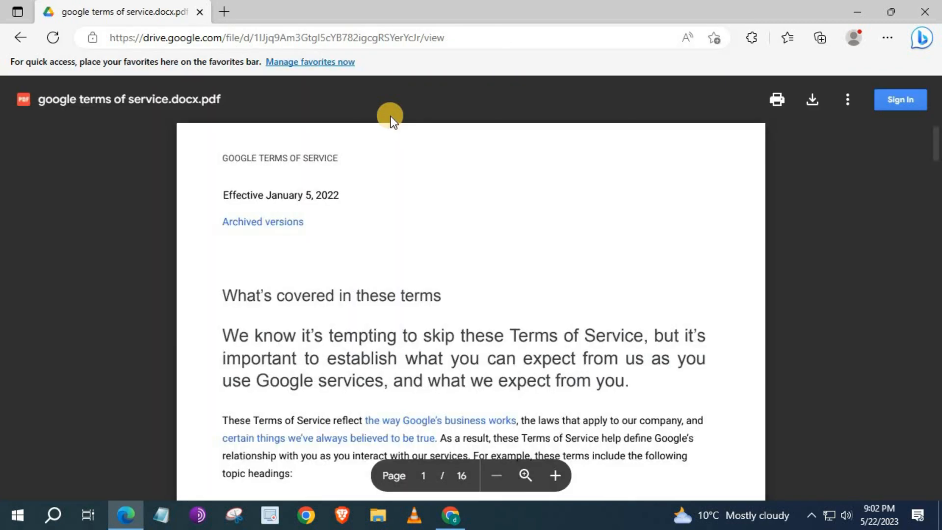
scroll("down", 3)
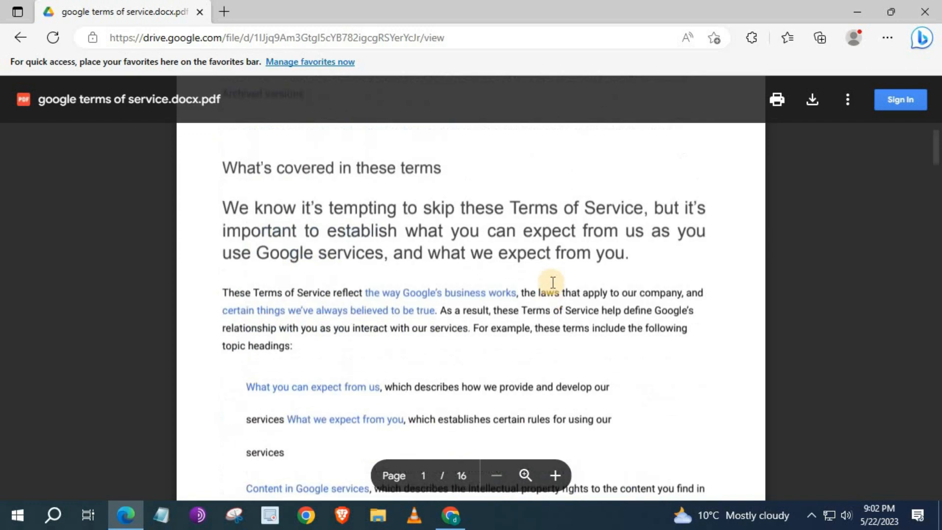
scroll("up", 3)
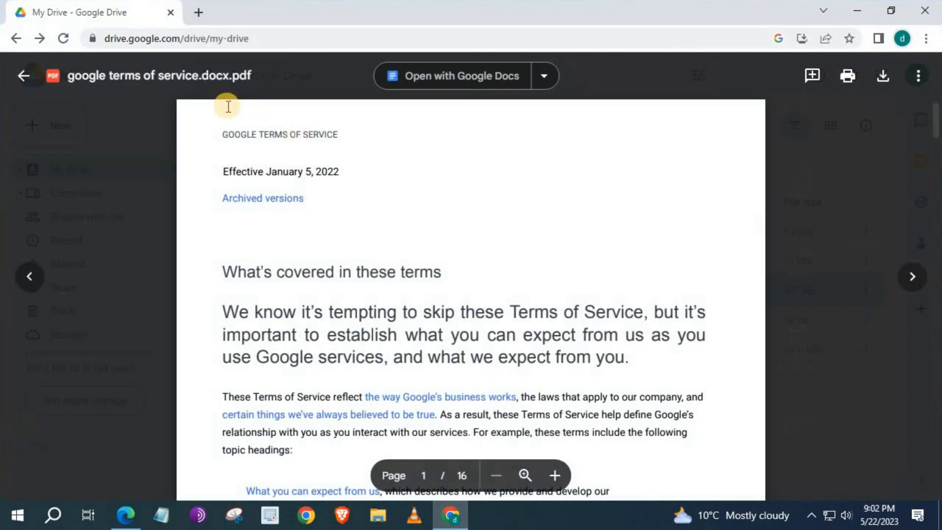
- Preview Google_Drive_Logo_512px.png, set access to 'Anyone with the link' and copy its link
left_click(23, 75)
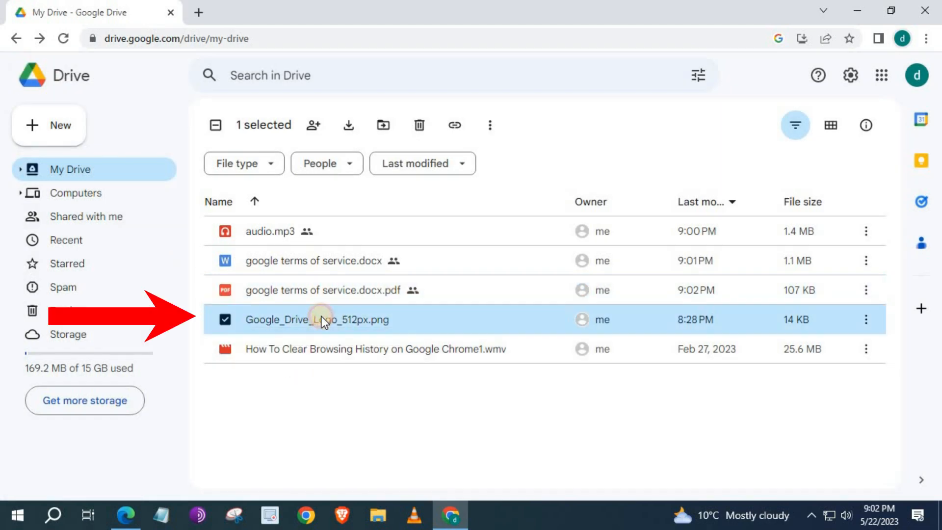
double_click(317, 319)
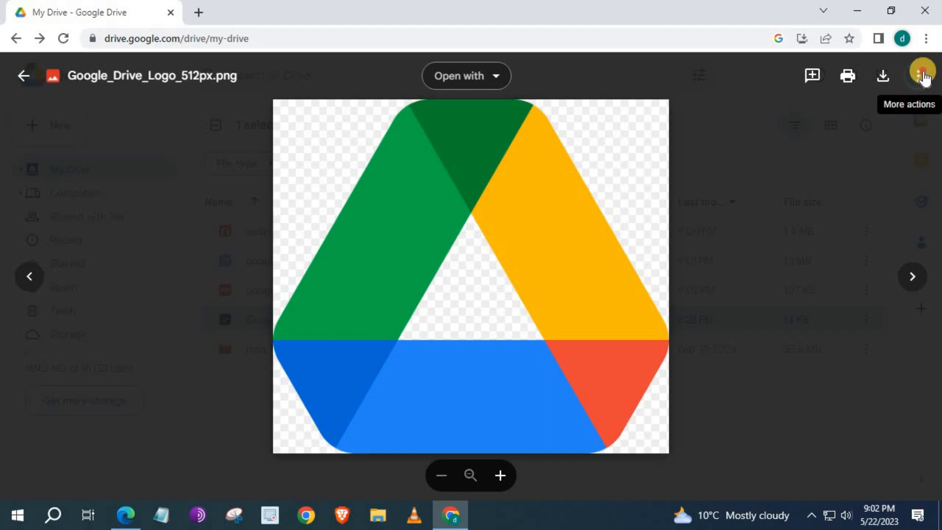
left_click(923, 75)
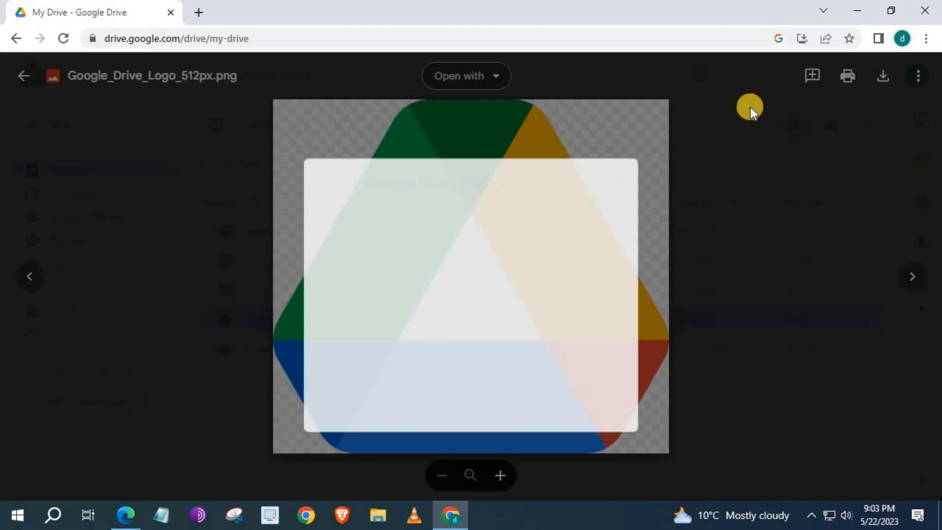
left_click(395, 339)
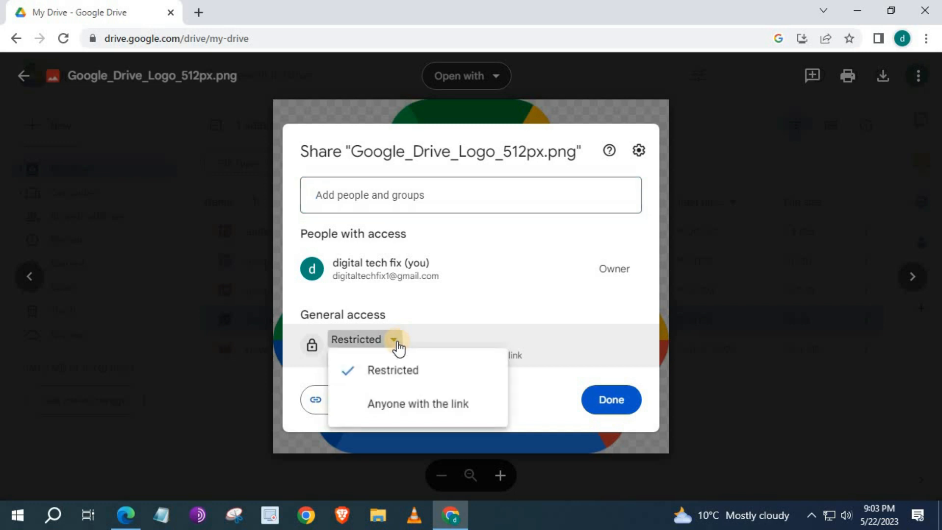
left_click(416, 403)
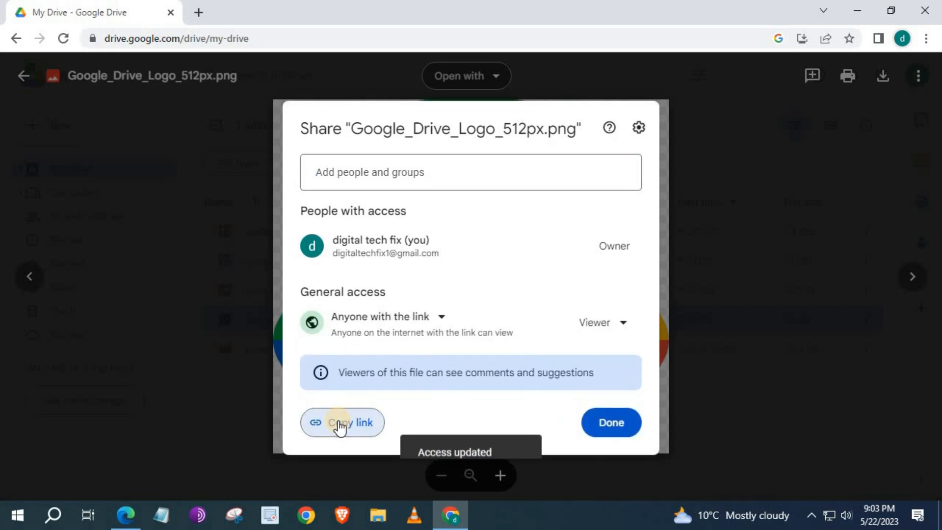
left_click(341, 422)
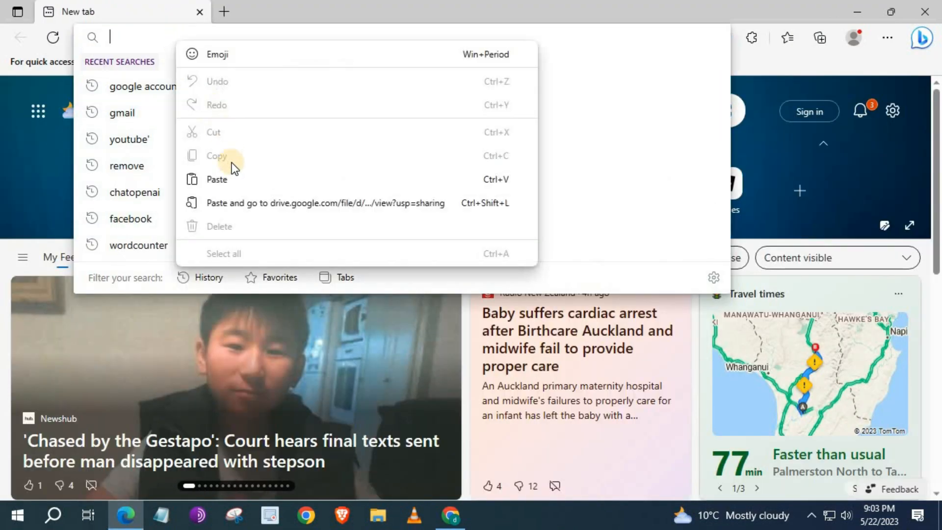
- Paste and go with the copied image link in Edge's address bar
left_click(322, 202)
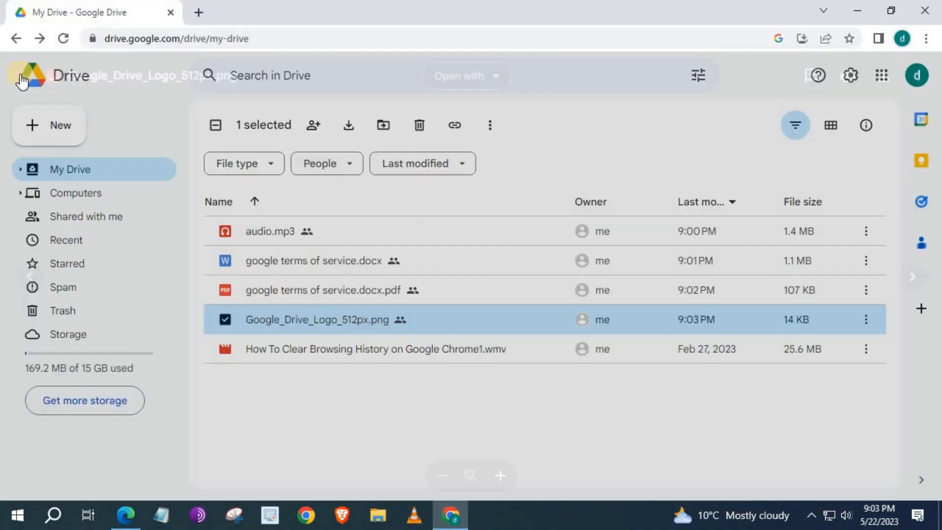
mouse_move(351, 344)
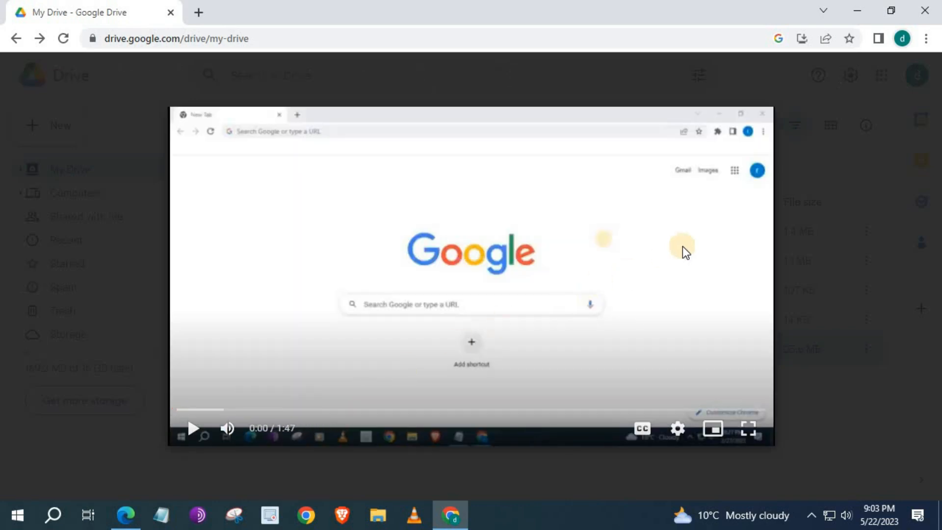
- Share 'How To Clear Browsing History on Google Chrome1.wmv' with anyone with the link and copy its link
left_click(920, 75)
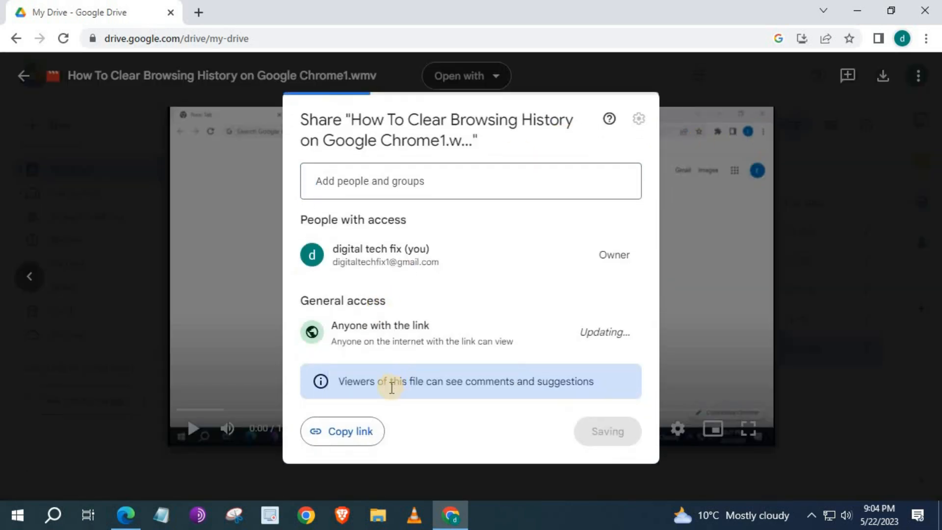
left_click(341, 431)
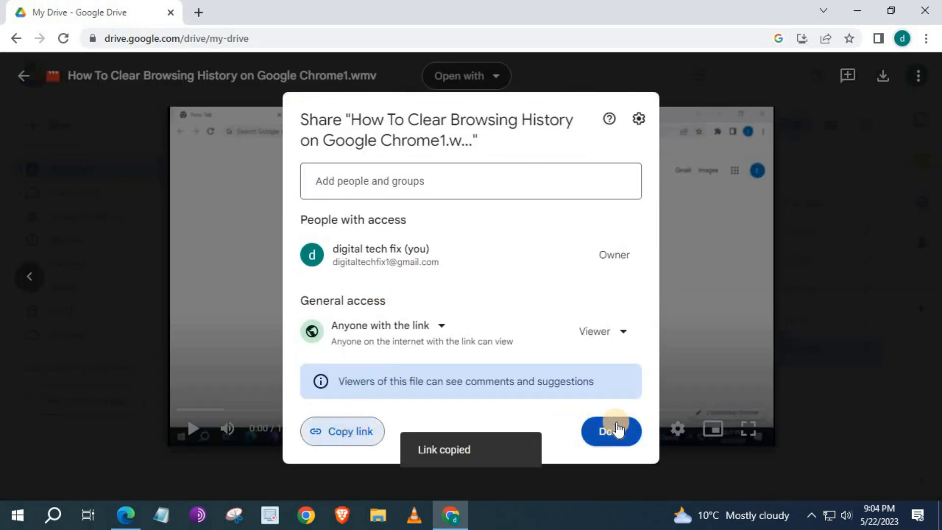